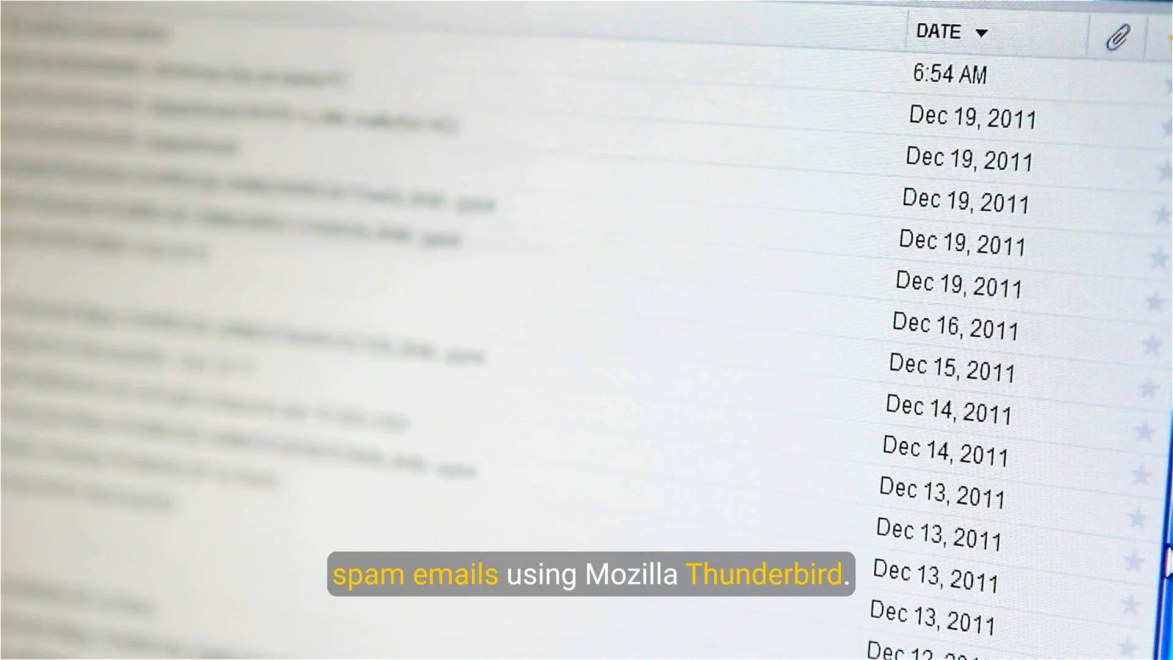
Review the Junk section under Privacy & Security in Settings, then return to the account home page
{"action": "scroll", "scroll_direction": "down", "scroll_amount": 3}
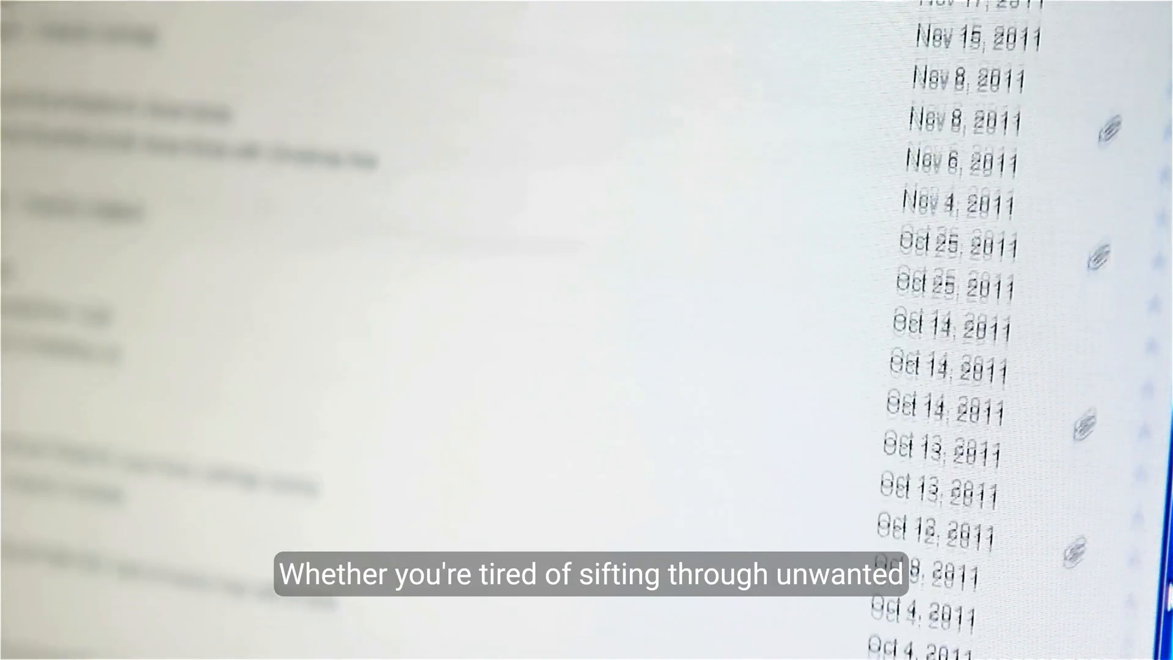
{"action": "scroll", "scroll_direction": "down", "scroll_amount": 3}
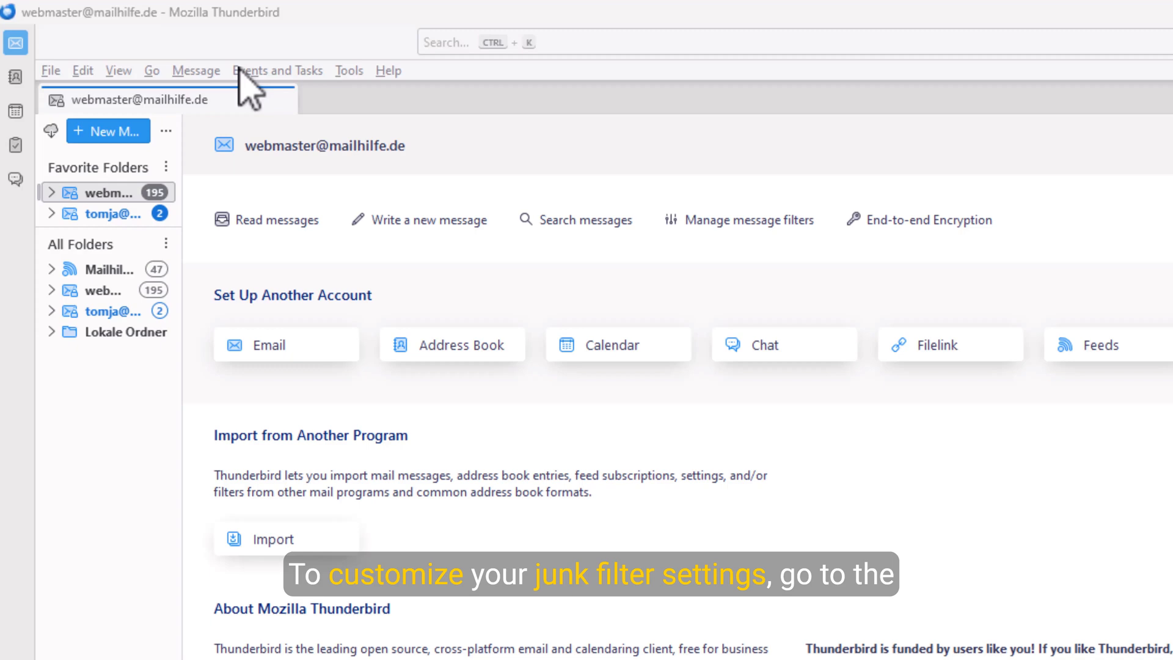
{"action": "mouse_move", "coordinate": [348, 71]}
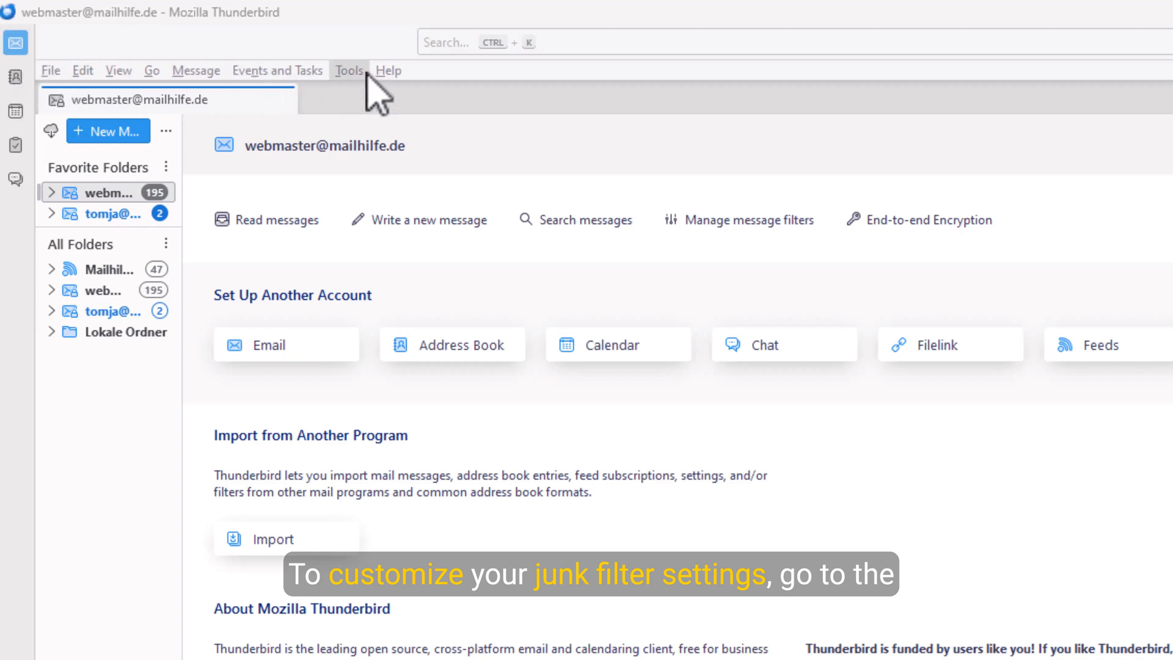
{"action": "left_click", "coordinate": [348, 69]}
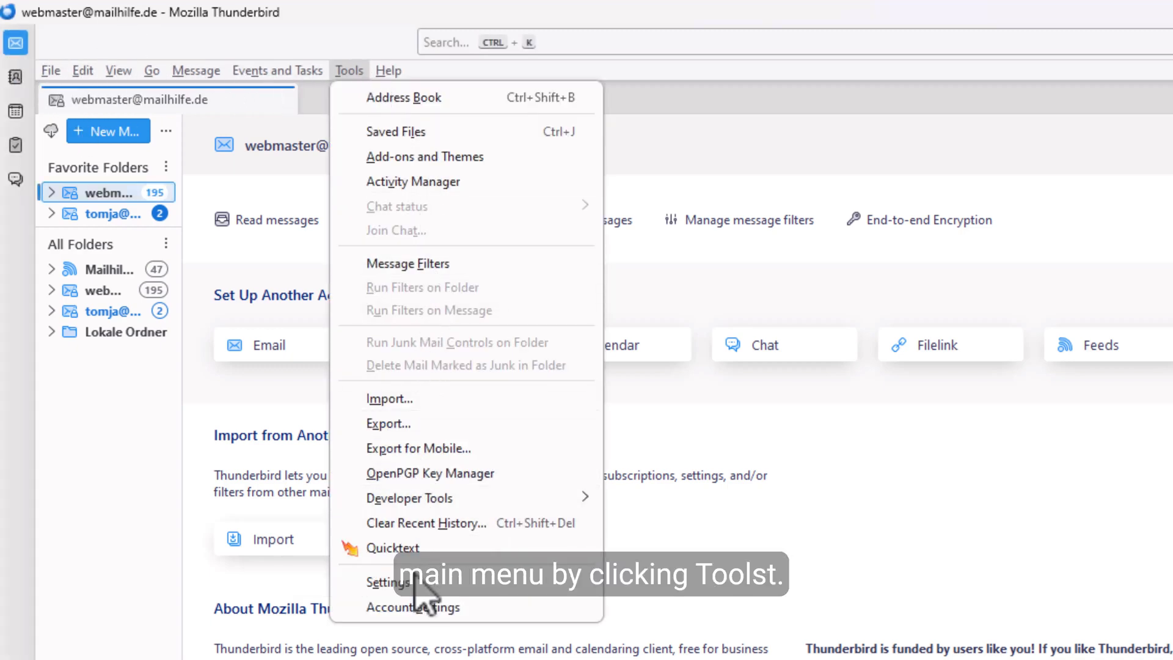
{"action": "left_click", "coordinate": [388, 581]}
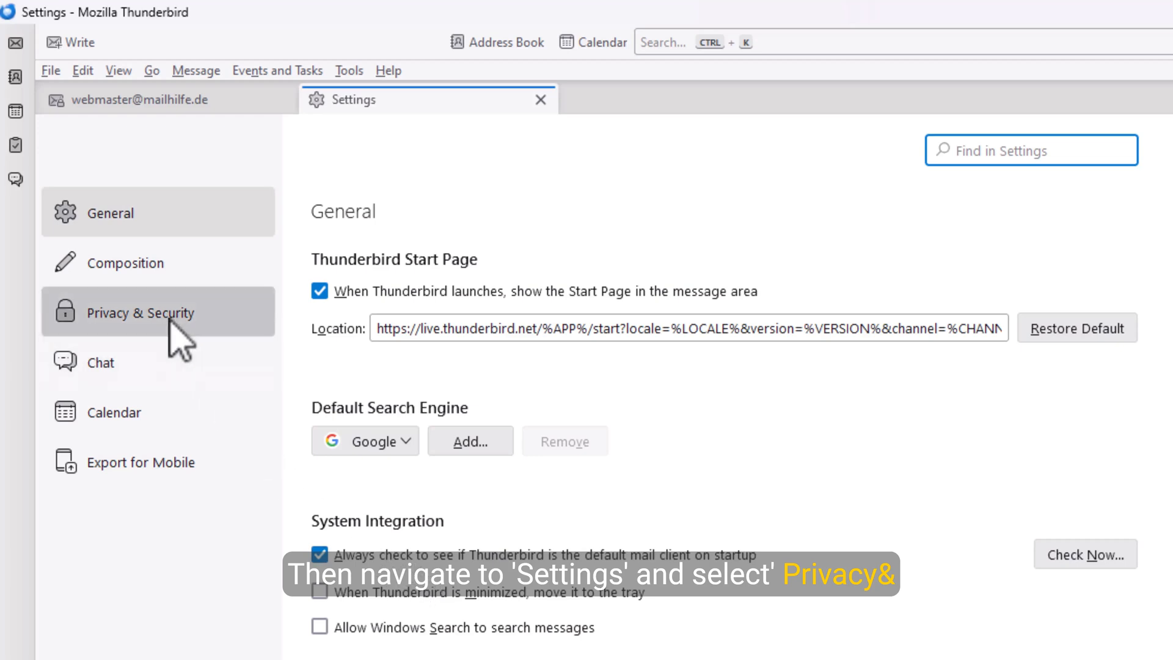
{"action": "left_click", "coordinate": [140, 311]}
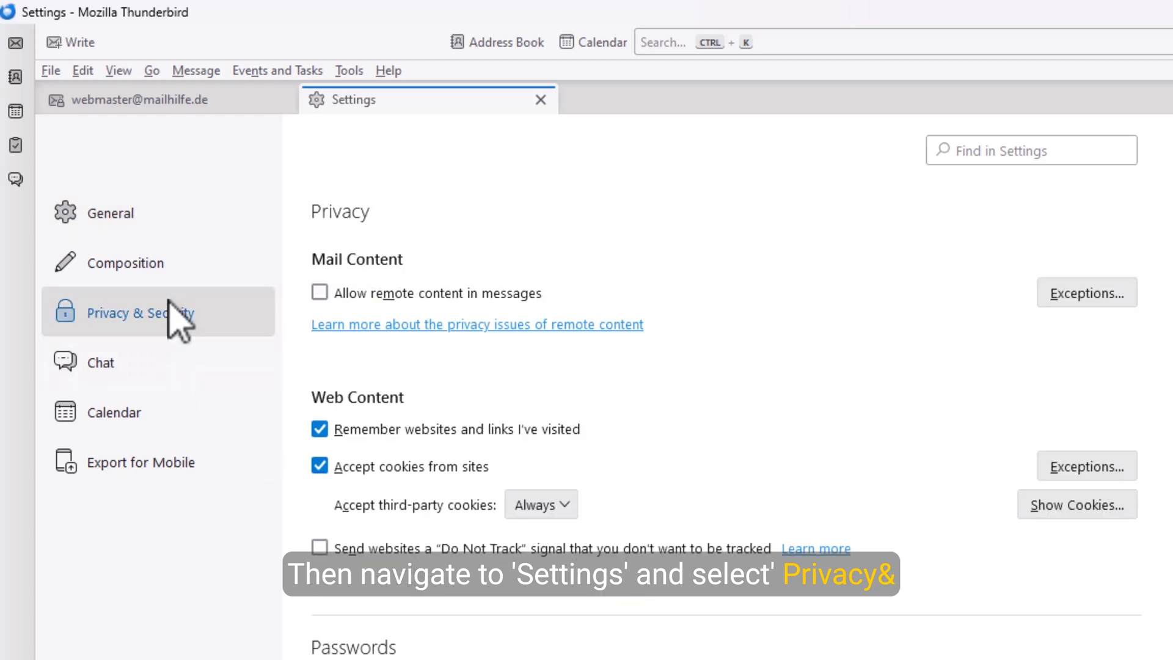
{"action": "scroll", "scroll_direction": "down", "scroll_amount": 3}
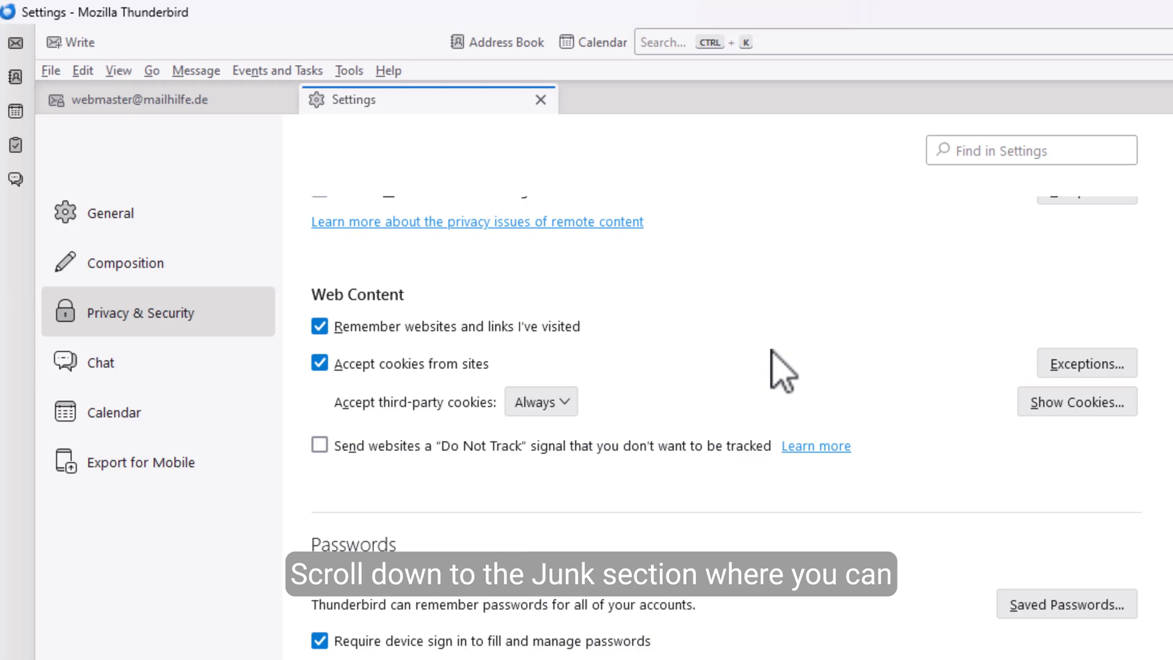
{"action": "scroll", "scroll_direction": "down", "scroll_amount": 3}
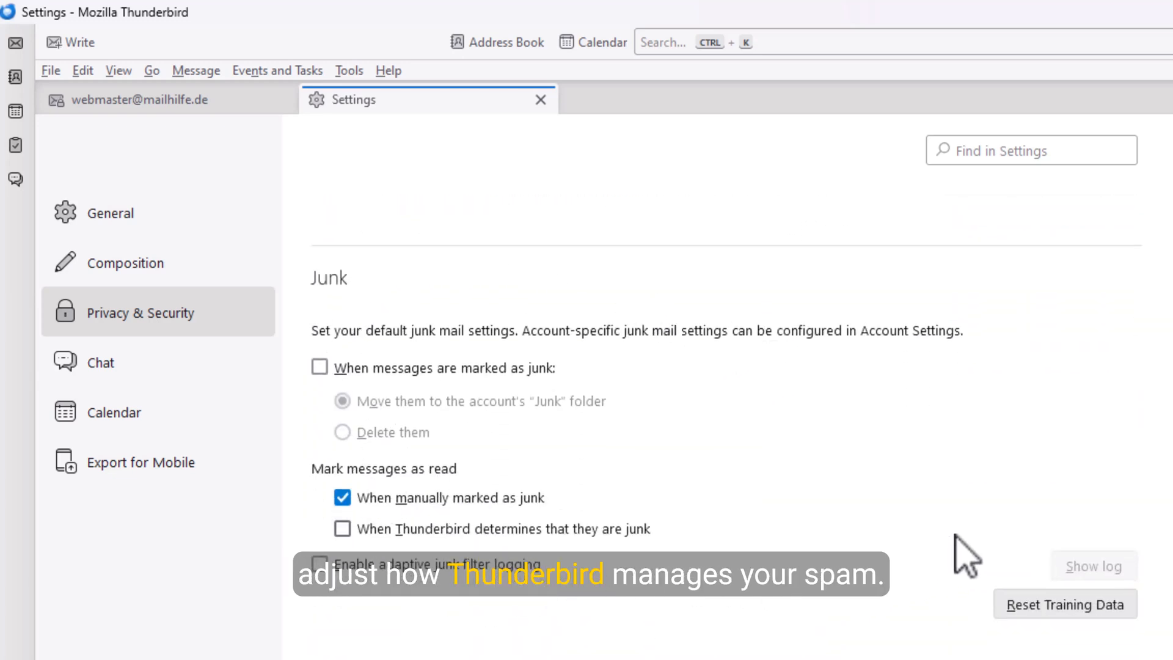
{"action": "left_click", "coordinate": [538, 99]}
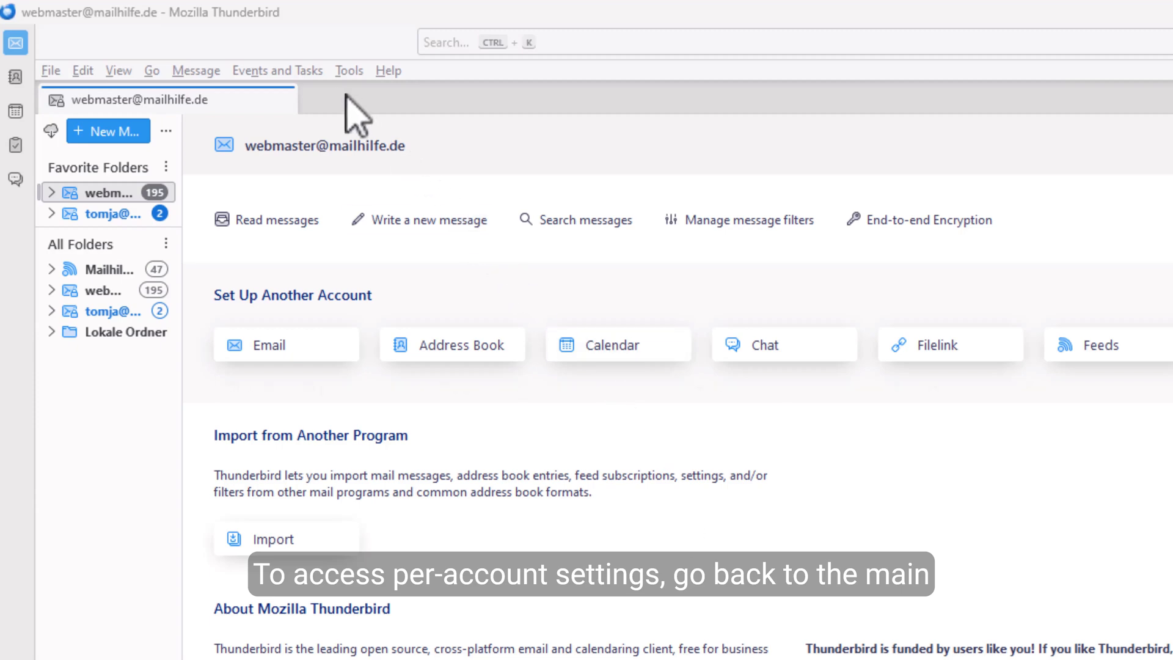
Uncheck 'Enable adaptive junk mail controls for this account' in the main account's Junk Settings
{"action": "left_click", "coordinate": [348, 70]}
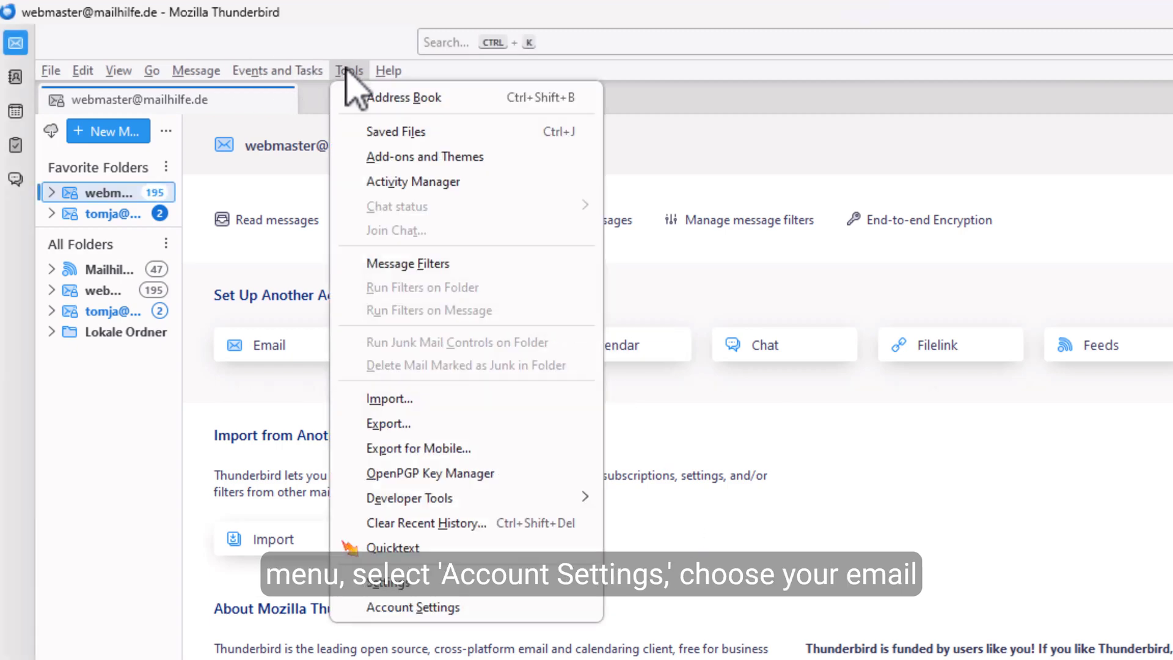
{"action": "mouse_move", "coordinate": [464, 602]}
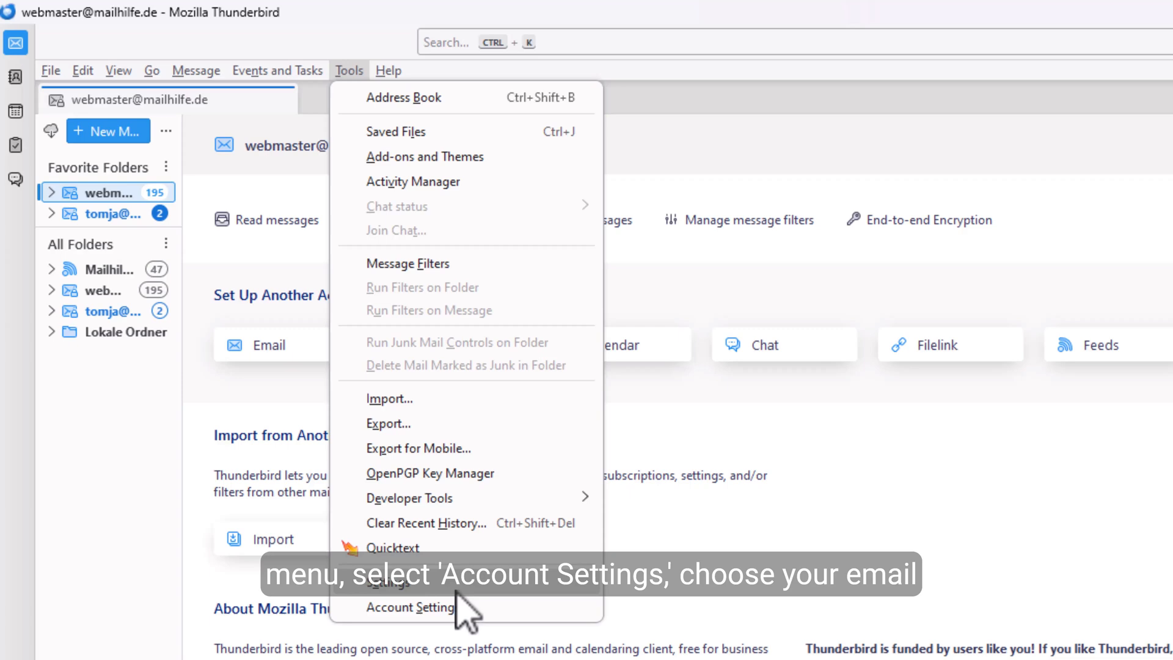
{"action": "left_click", "coordinate": [410, 607]}
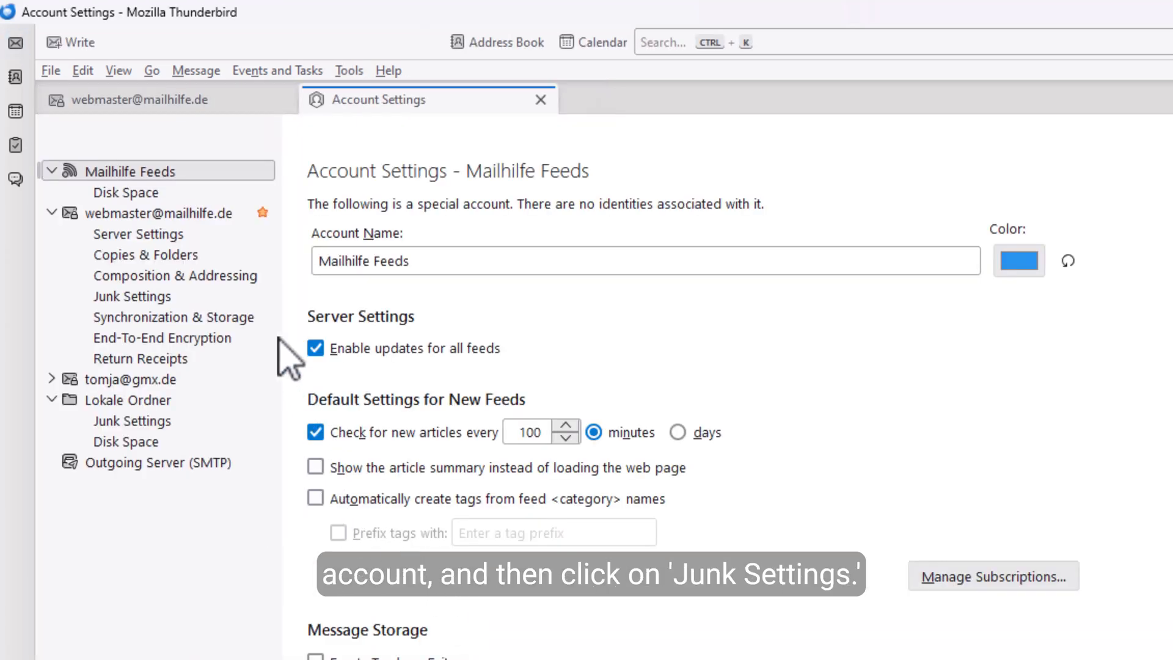
{"action": "left_click", "coordinate": [132, 296]}
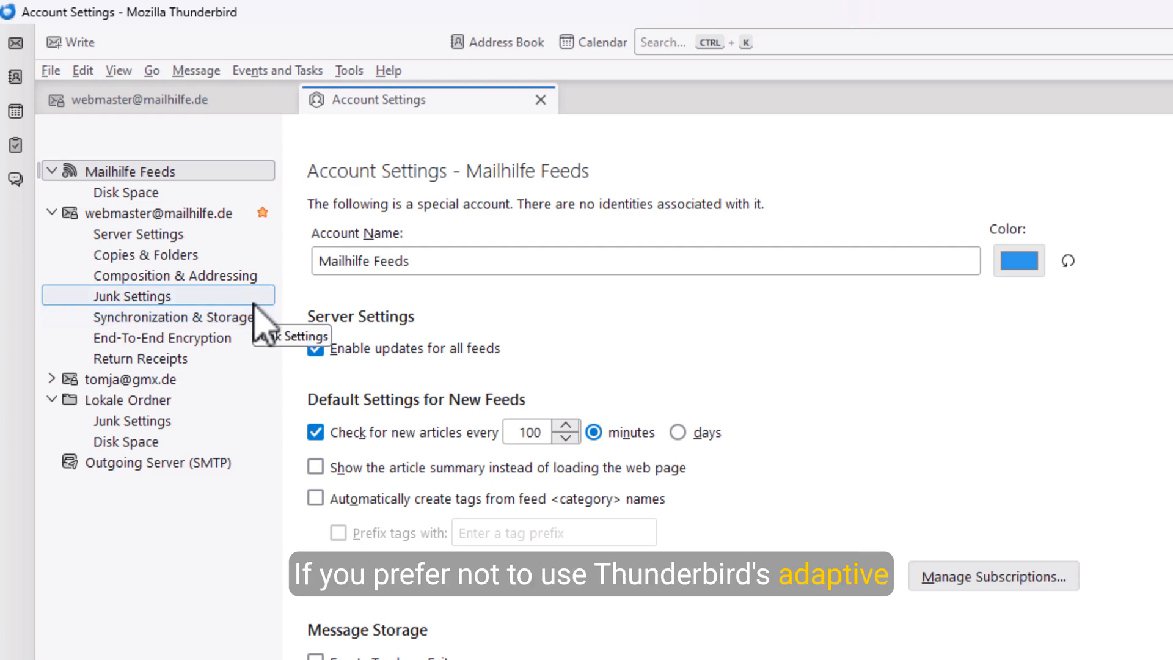
{"action": "left_click", "coordinate": [132, 296]}
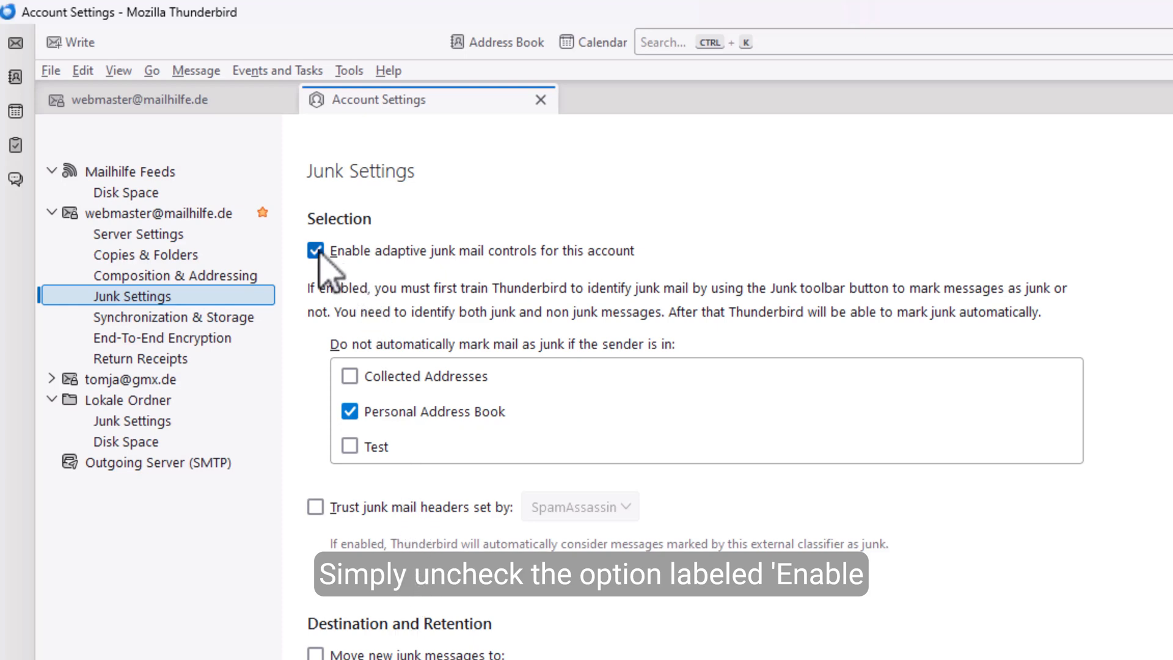
{"action": "left_click", "coordinate": [315, 250]}
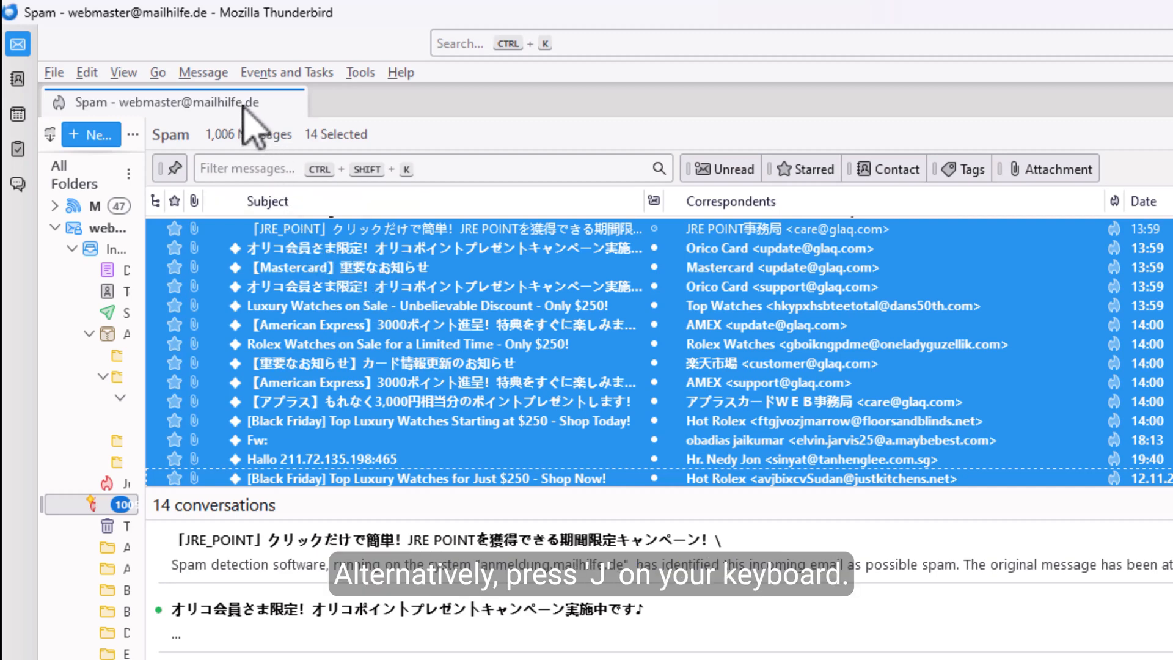
Mark the 14 selected Spam folder messages as junk and view an archived 2024 WordPress message
{"action": "left_click", "coordinate": [203, 72]}
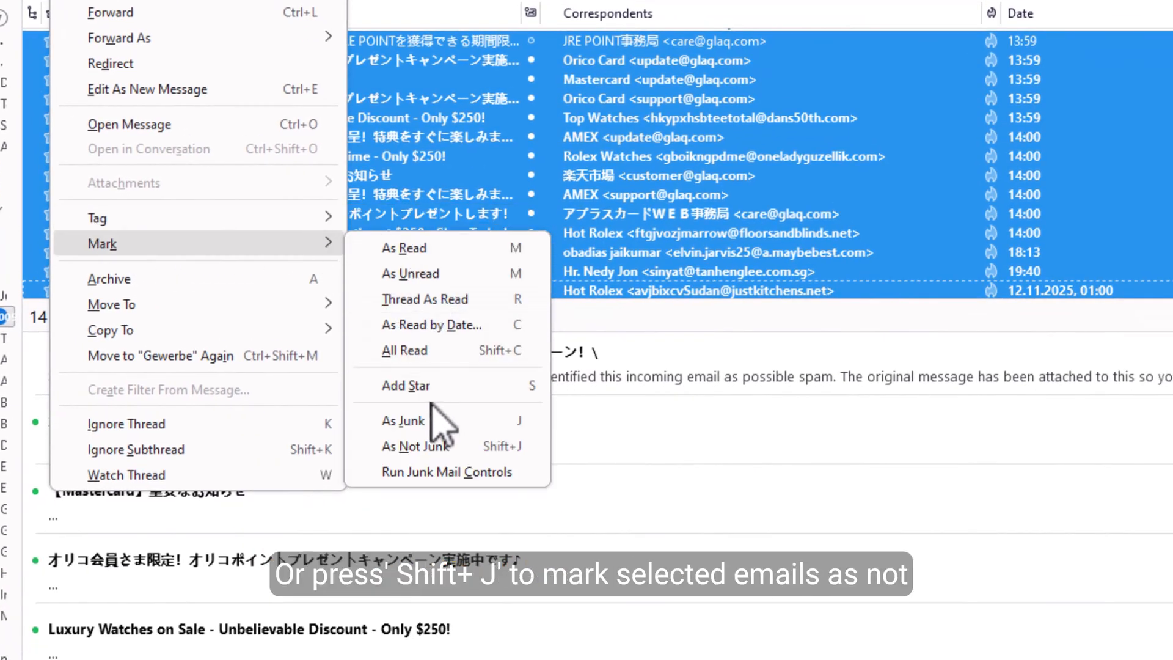
{"action": "left_click", "coordinate": [415, 446]}
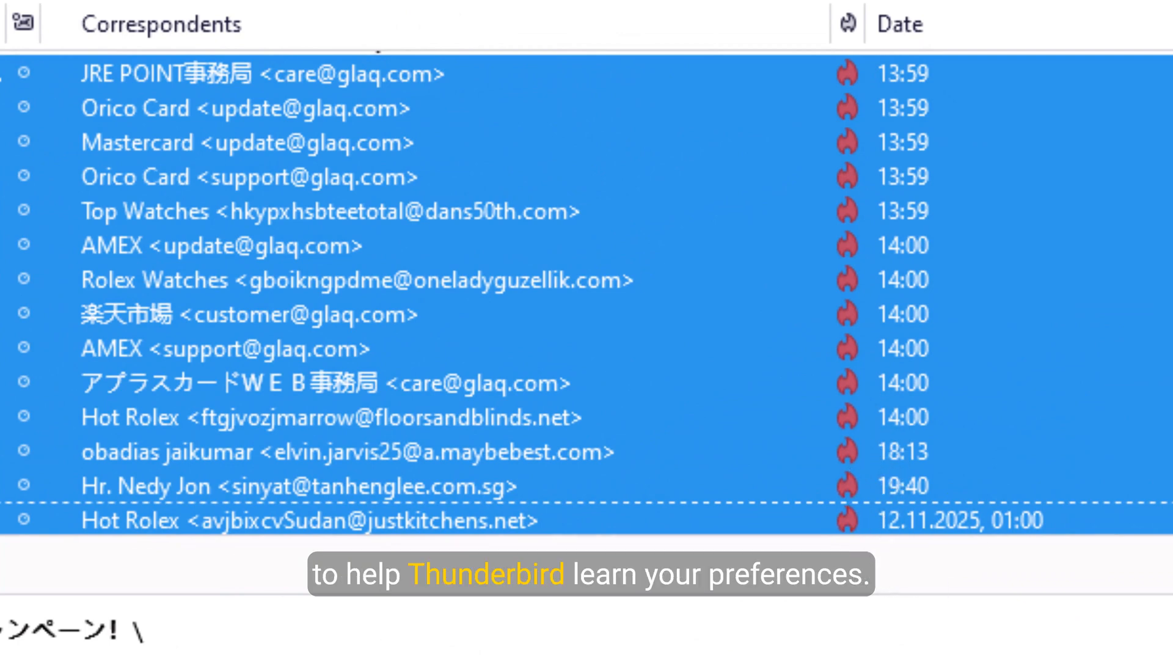
{"action": "left_click", "coordinate": [245, 49]}
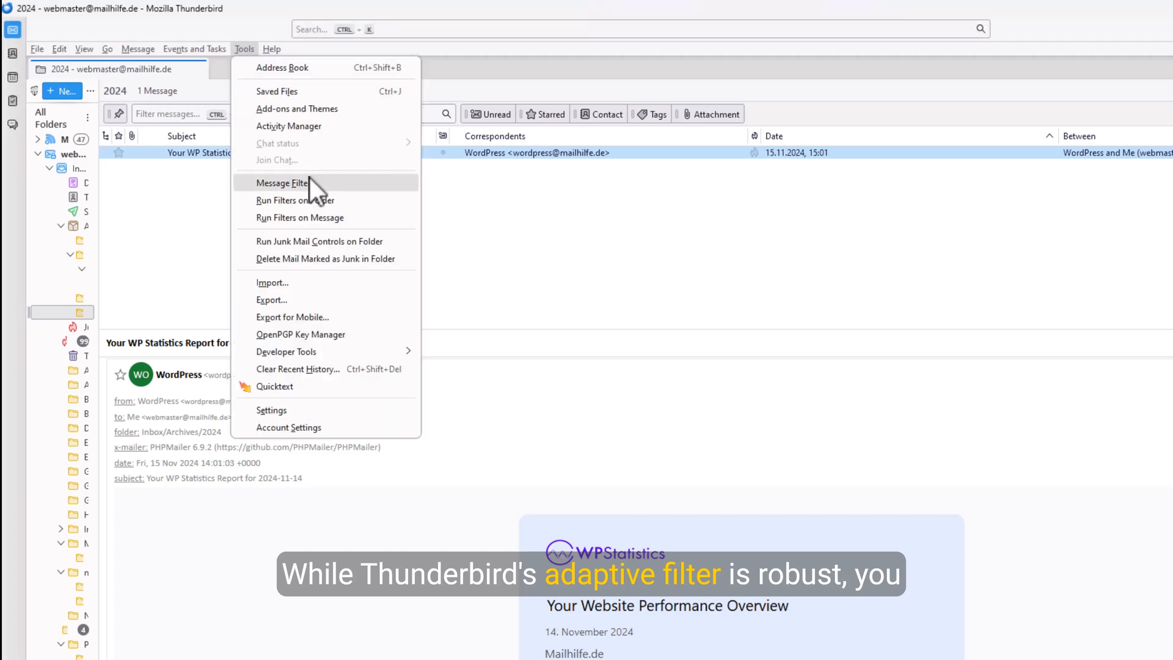
Save filter SPAM 1: Subject contains 'Luxury Watches on Sale', action Delete Message
{"action": "left_click", "coordinate": [282, 182]}
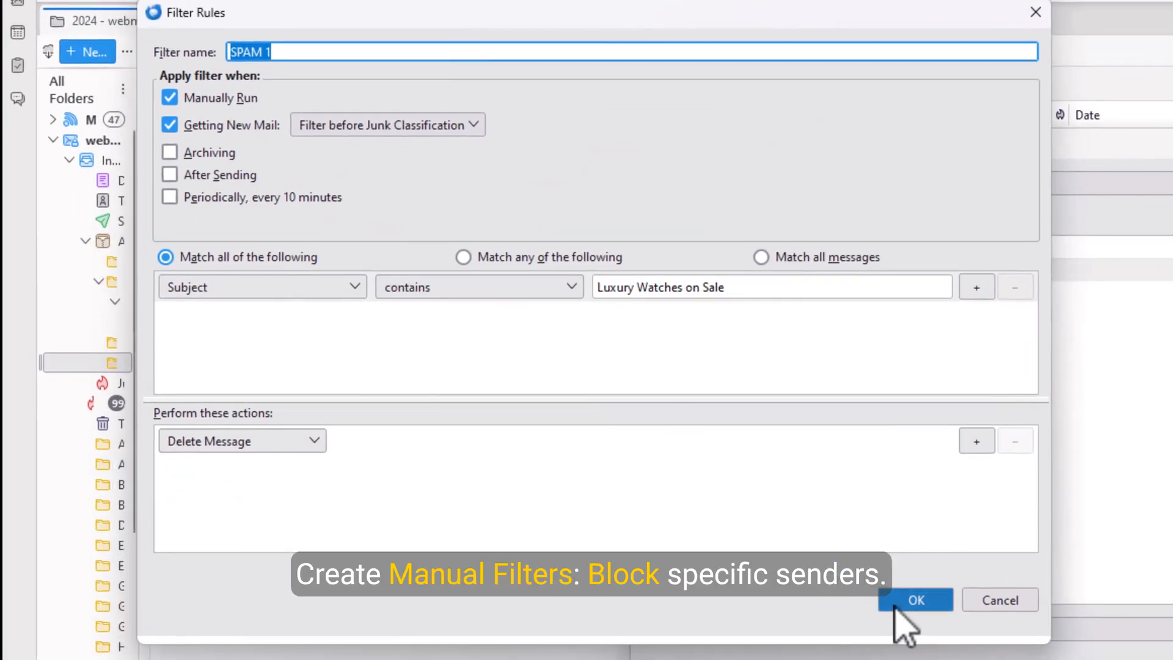
{"action": "left_click", "coordinate": [914, 598]}
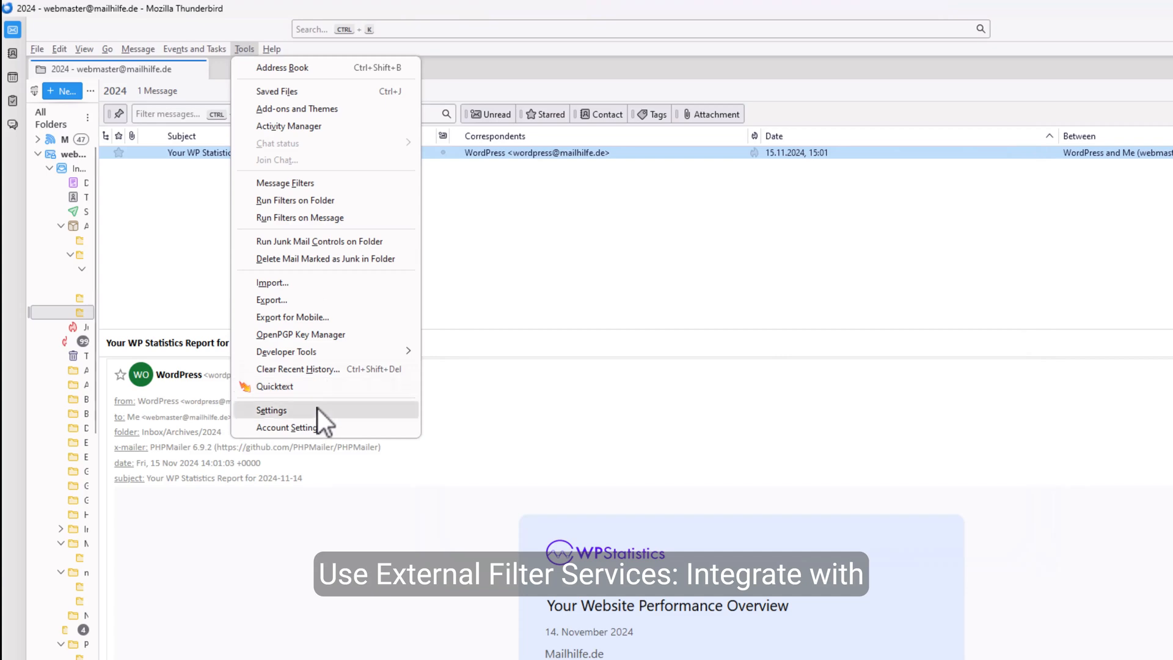
Show the main account's Junk Settings page with the trust external junk headers option
{"action": "left_click", "coordinate": [274, 411]}
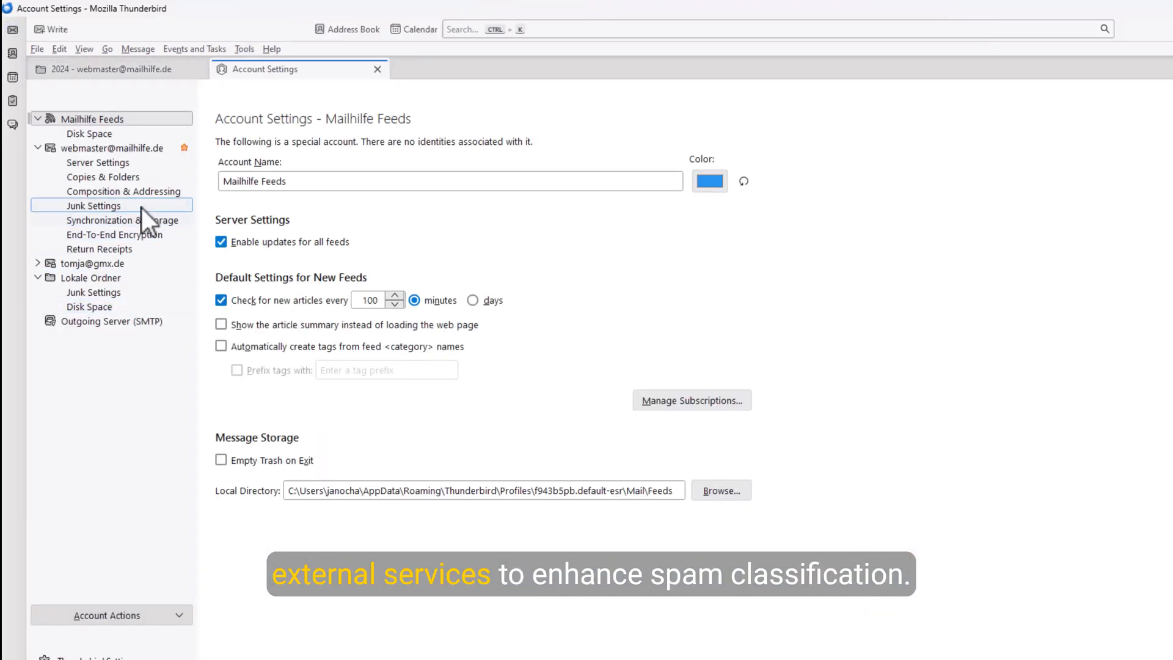
{"action": "left_click", "coordinate": [94, 205]}
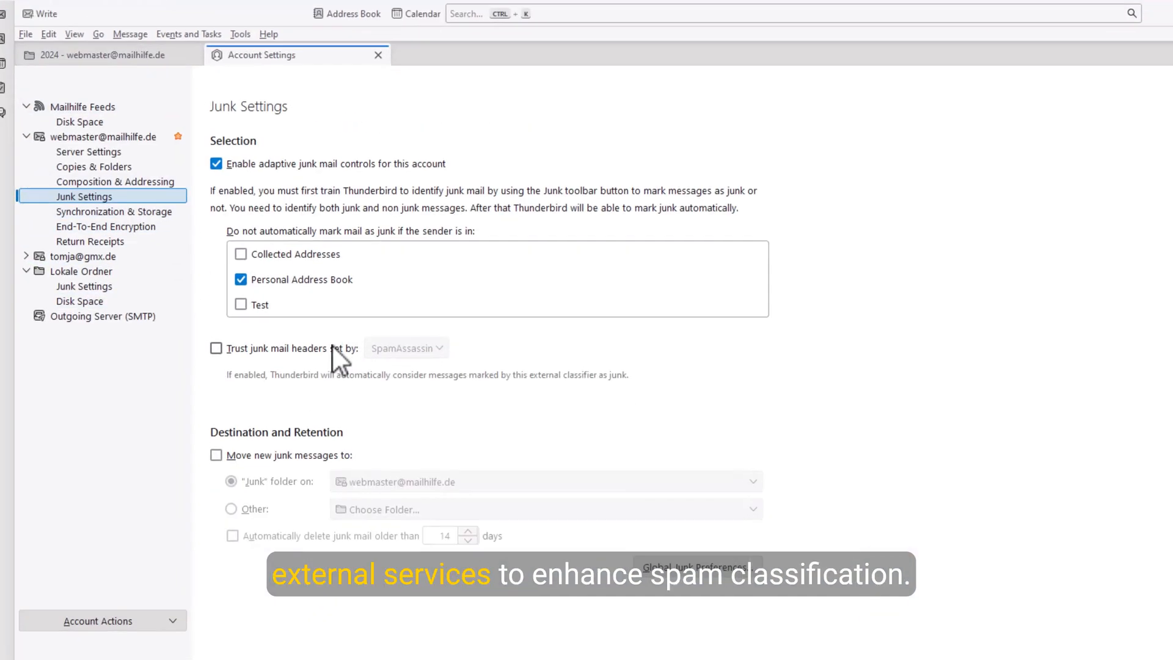